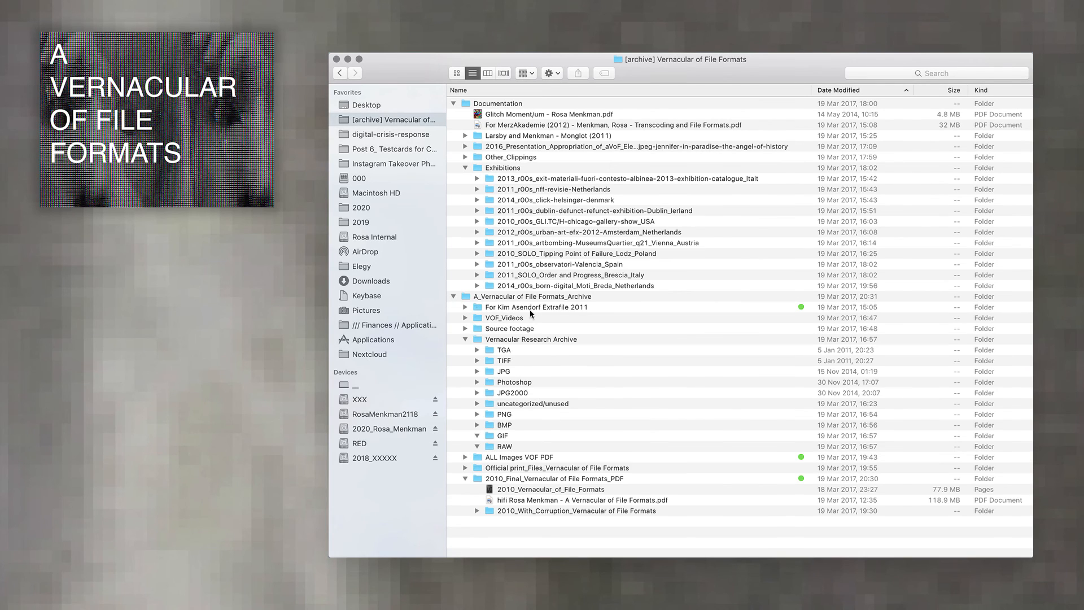
- Expand VOF_Videos to list Brescia VoF Videos and its QuickTime movie files
left_click(466, 318)
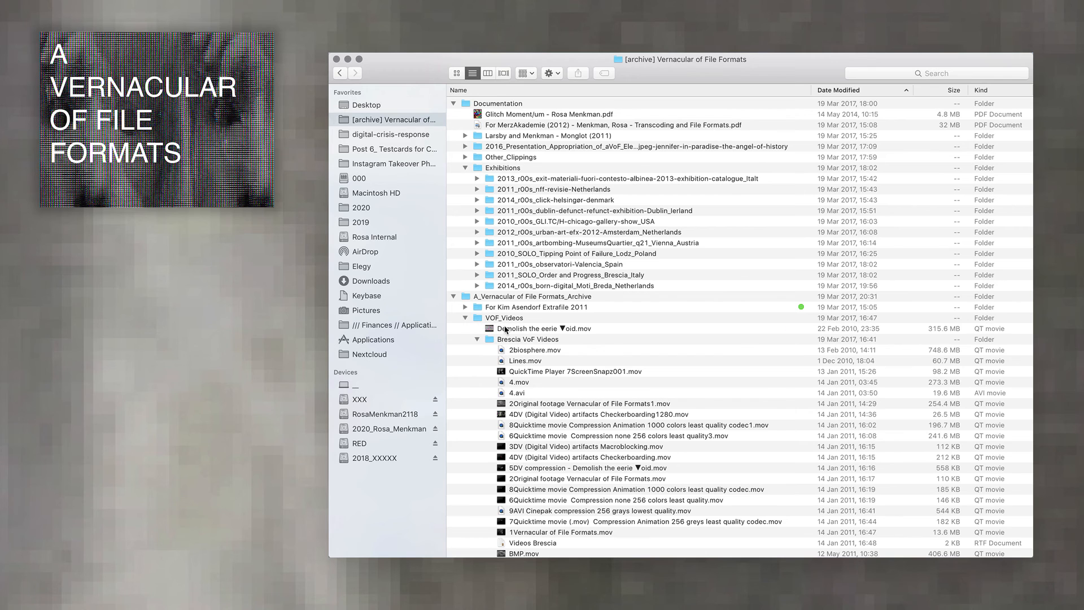